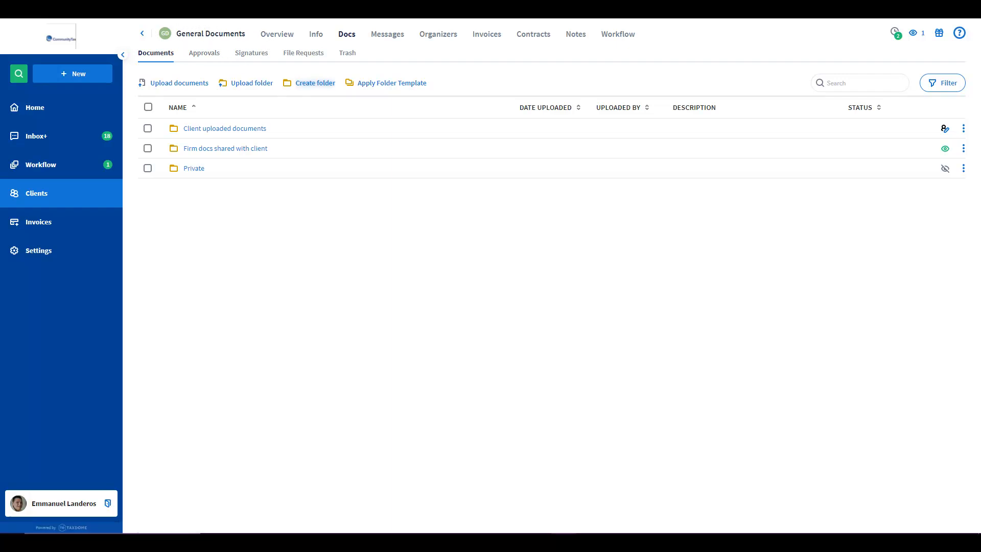
{"action": "mouse_move", "coordinate": [140, 34]}
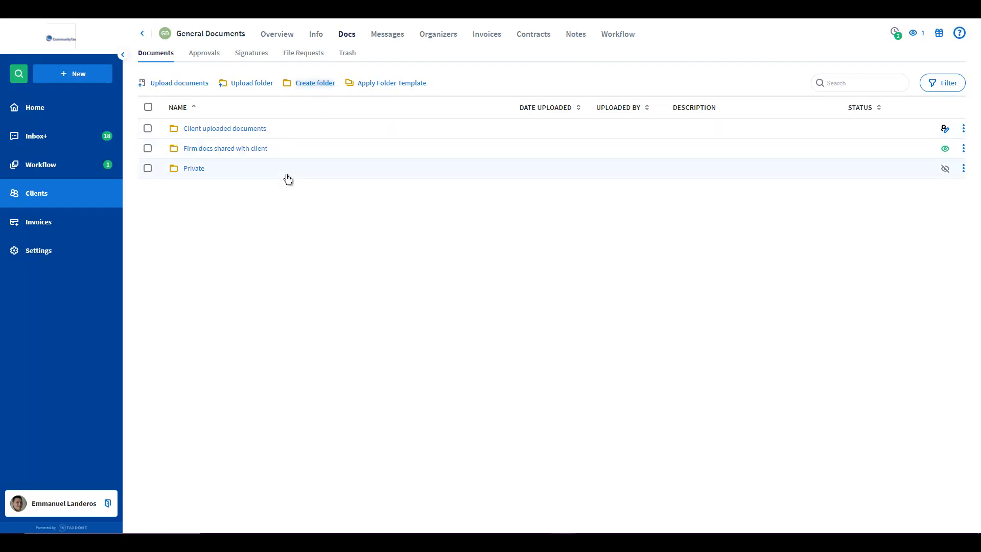
{"action": "mouse_move", "coordinate": [354, 163]}
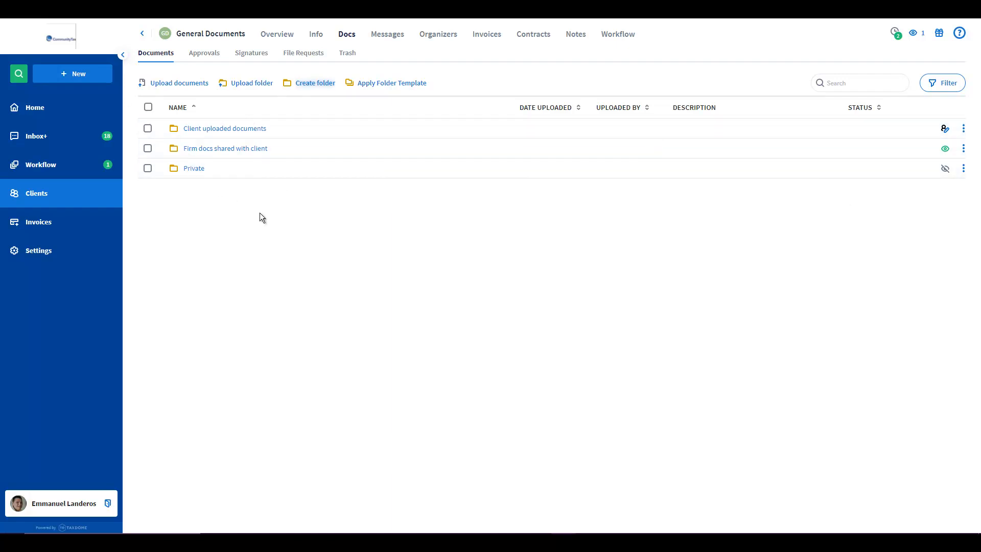
{"action": "mouse_move", "coordinate": [76, 199]}
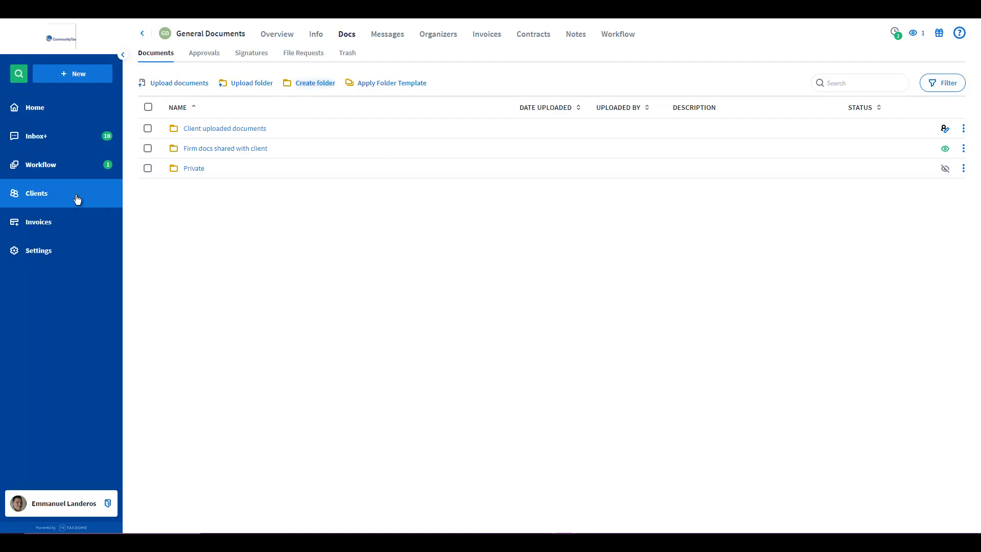
{"action": "mouse_move", "coordinate": [46, 196]}
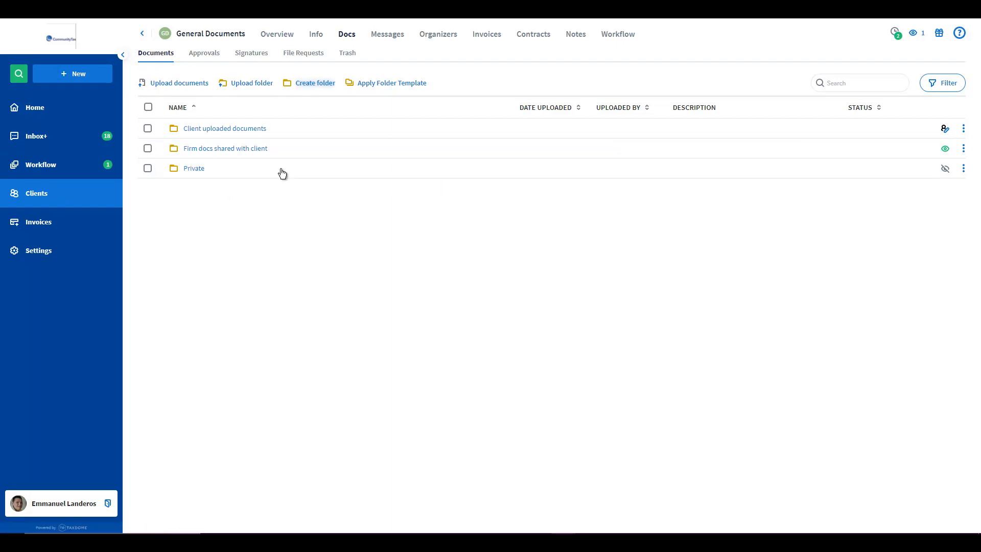
{"action": "mouse_move", "coordinate": [313, 108]}
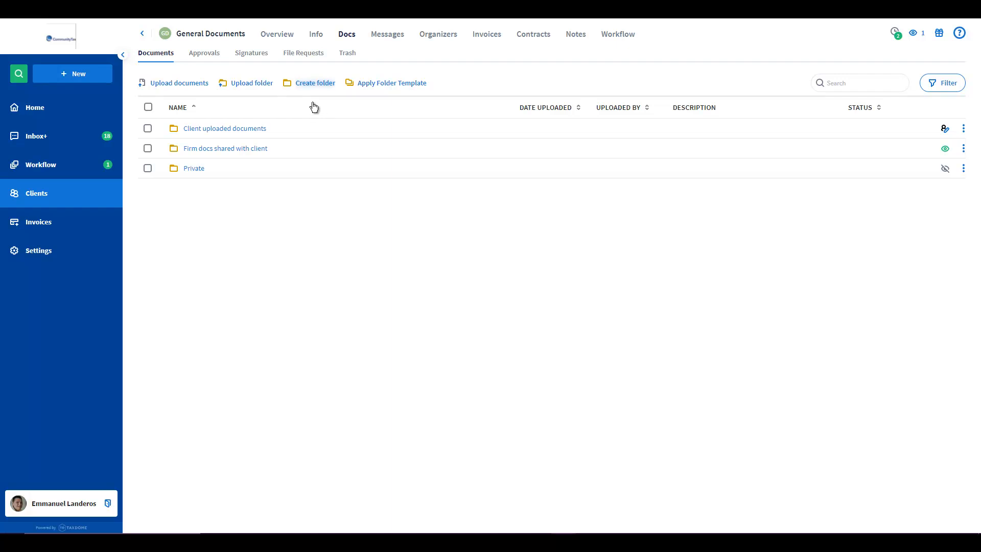
{"action": "mouse_move", "coordinate": [306, 100]}
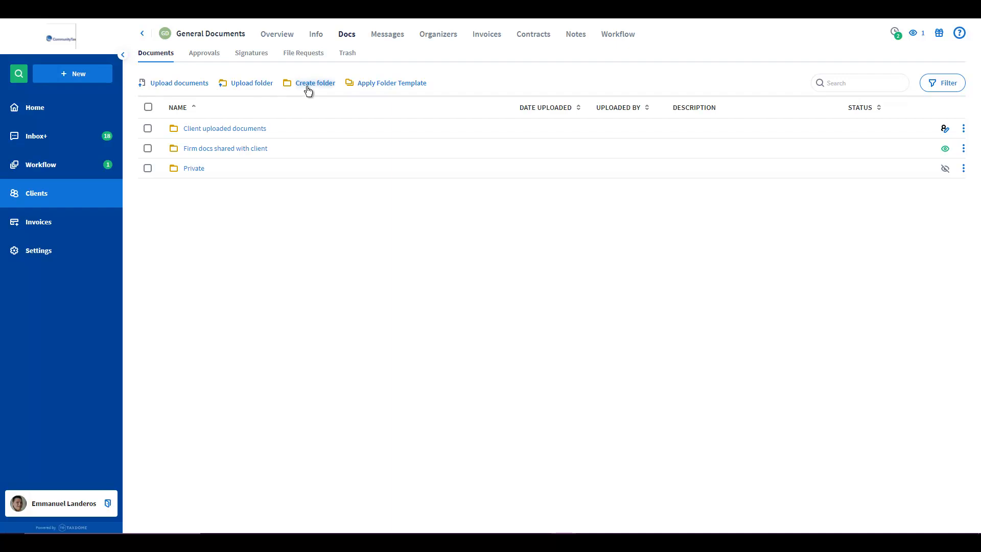
- Create a folder named General Documents with privacy set to Client can view
{"action": "left_click", "coordinate": [315, 83]}
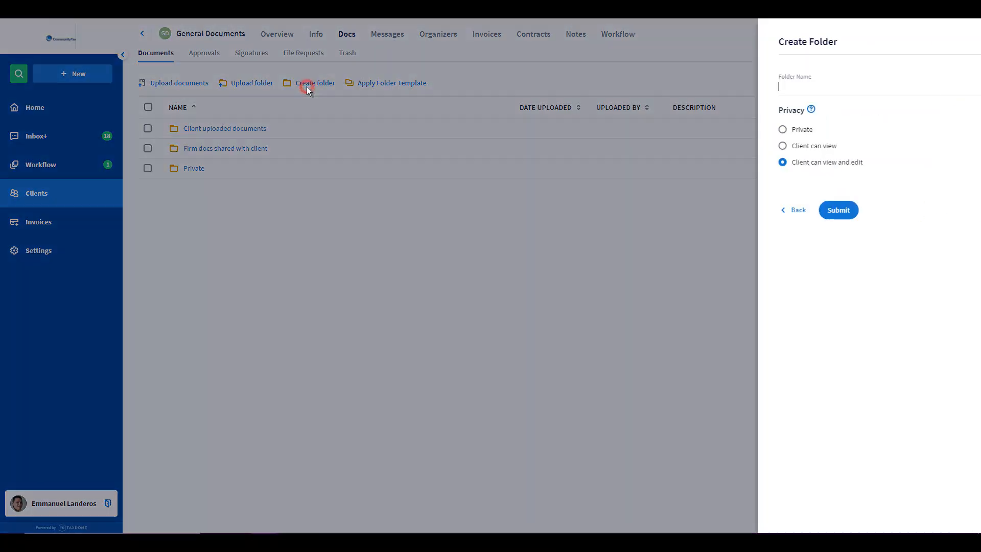
{"action": "type", "text": "General Documents"}
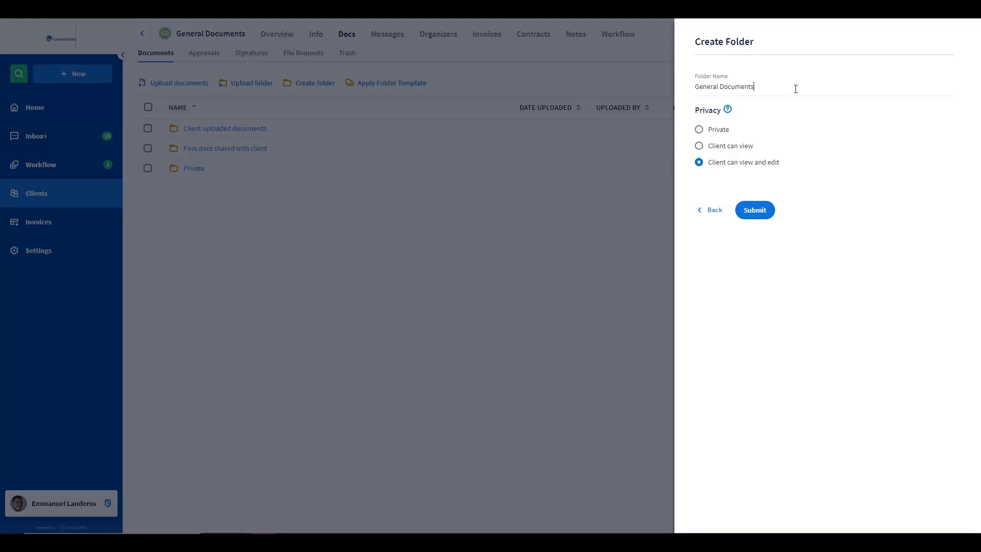
{"action": "mouse_move", "coordinate": [777, 131]}
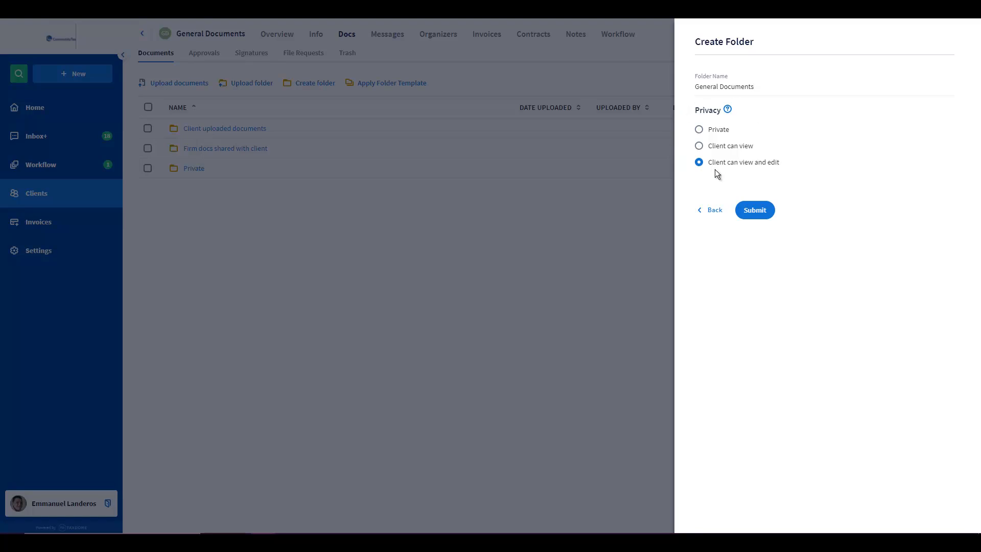
{"action": "mouse_move", "coordinate": [707, 165]}
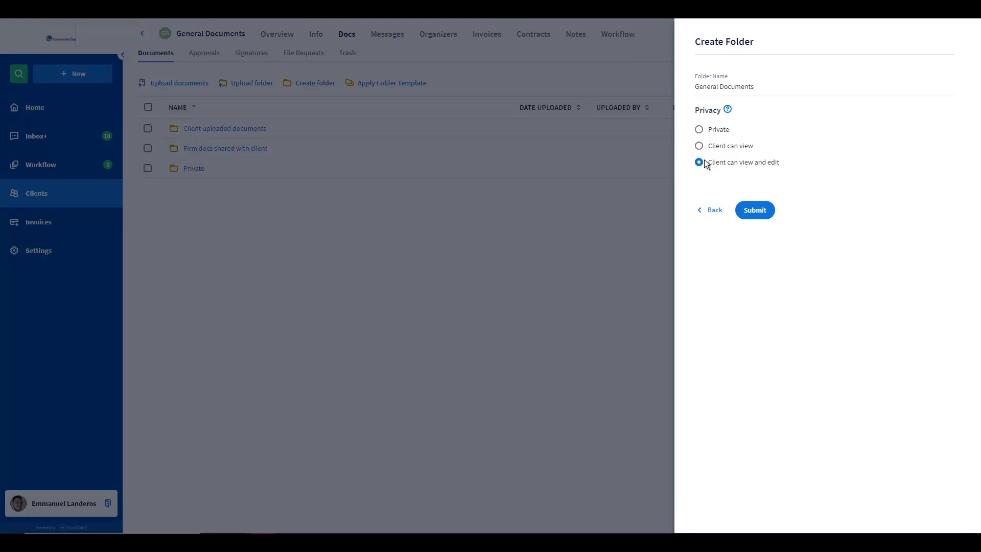
{"action": "mouse_move", "coordinate": [756, 171]}
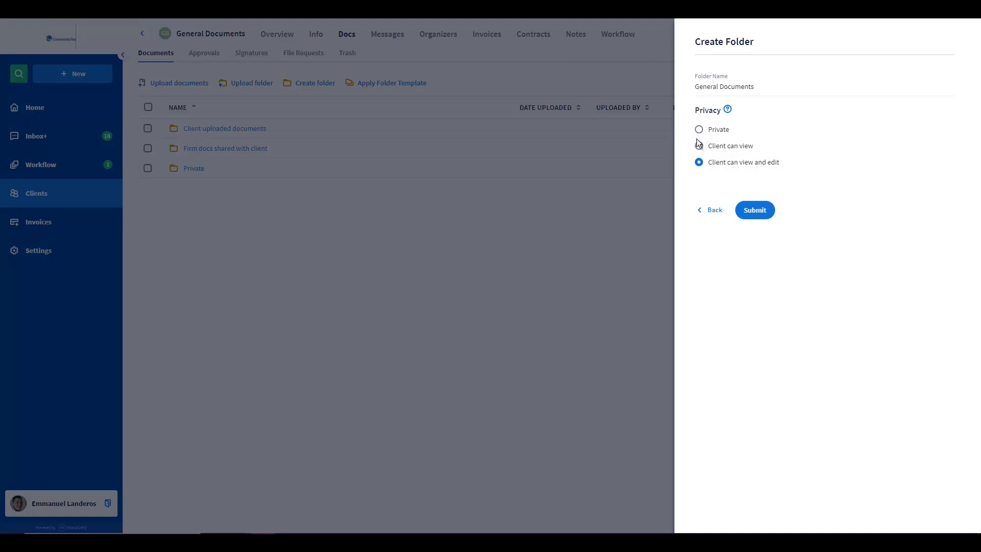
{"action": "left_click", "coordinate": [699, 146]}
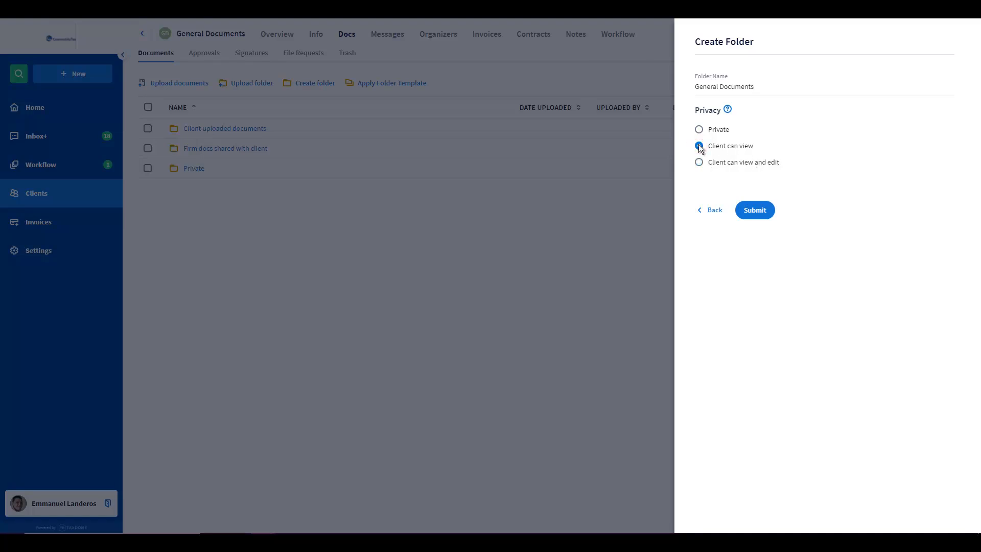
{"action": "left_click", "coordinate": [699, 146]}
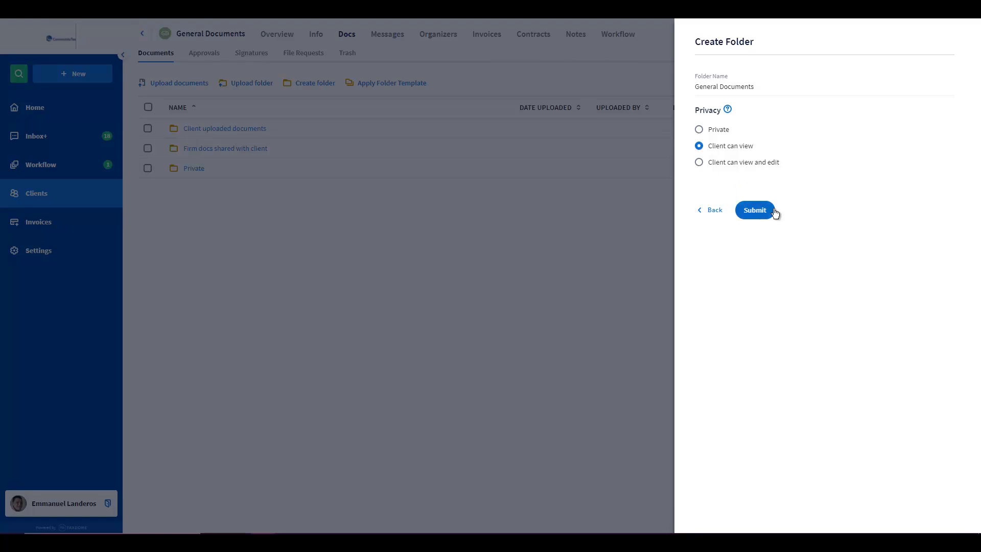
{"action": "left_click", "coordinate": [754, 209]}
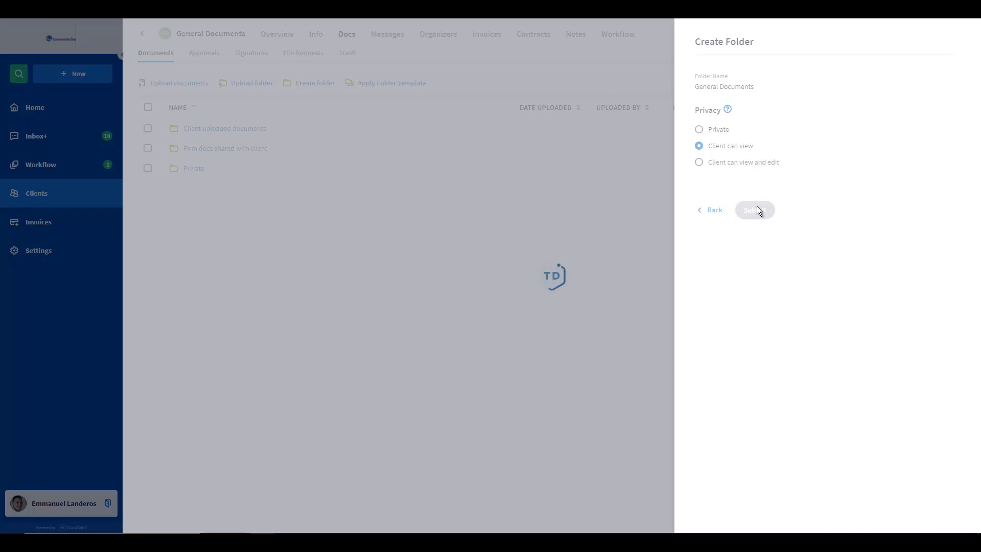
- Confirm General Documents now shows in the document list as client-visible
{"action": "left_click", "coordinate": [754, 210]}
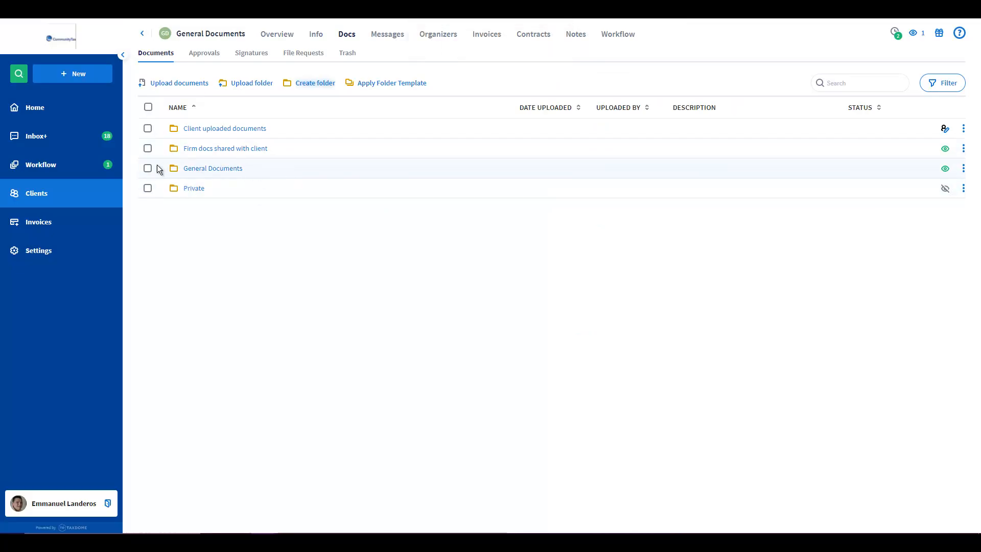
{"action": "mouse_move", "coordinate": [215, 188]}
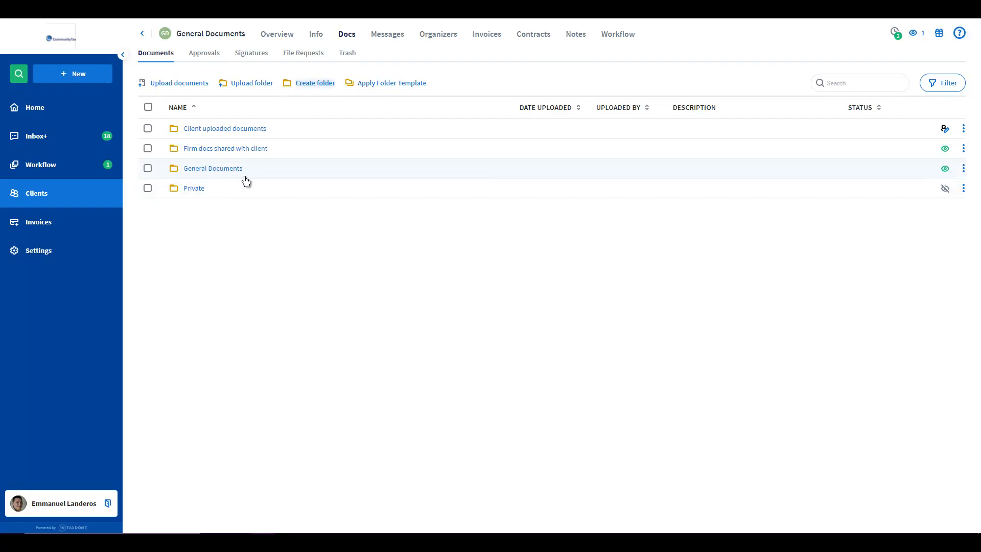
{"action": "mouse_move", "coordinate": [212, 168]}
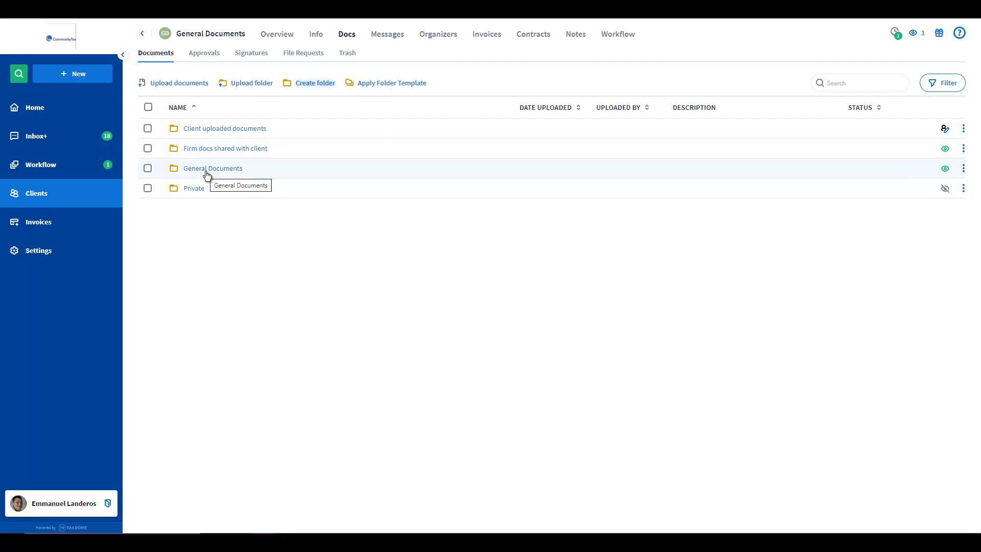
{"action": "mouse_move", "coordinate": [169, 169]}
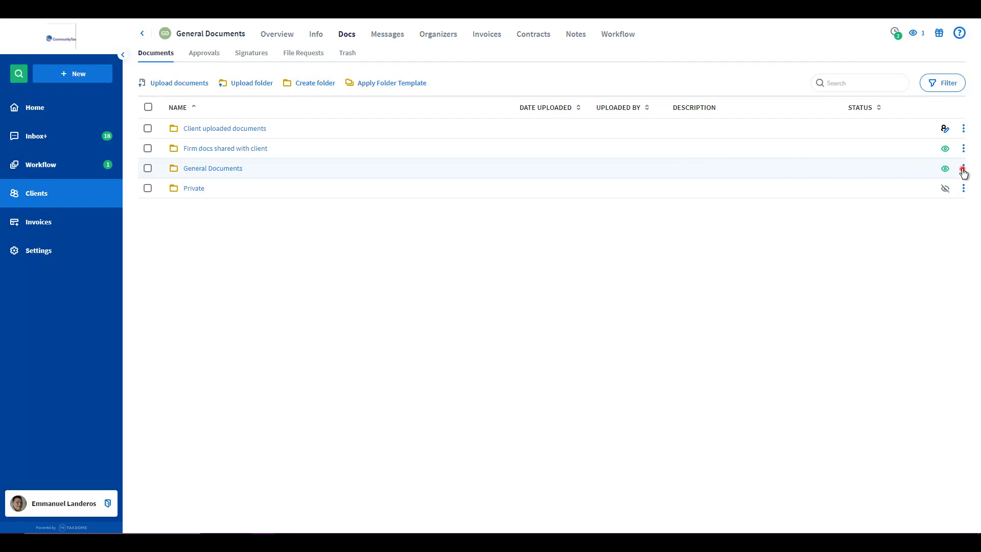
- Start a file request for General Documents with the message 'Please upload documents using this link and your name for record keeping.'
{"action": "left_click", "coordinate": [963, 168]}
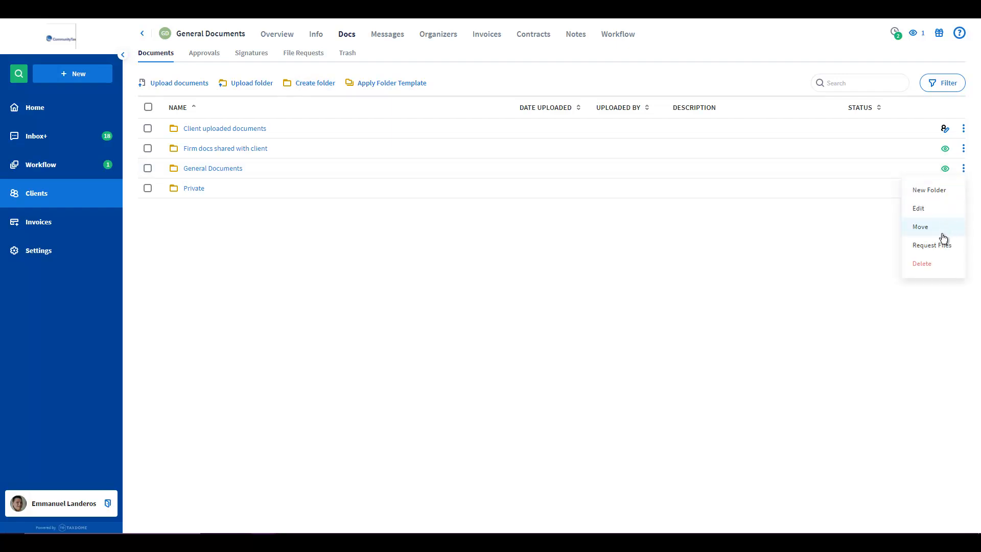
{"action": "left_click", "coordinate": [931, 245]}
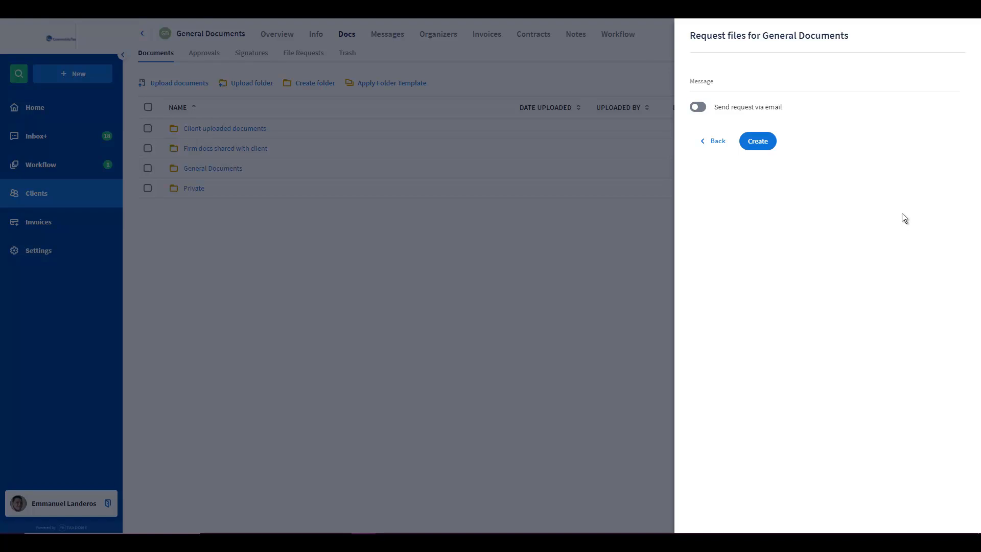
{"action": "mouse_move", "coordinate": [848, 177]}
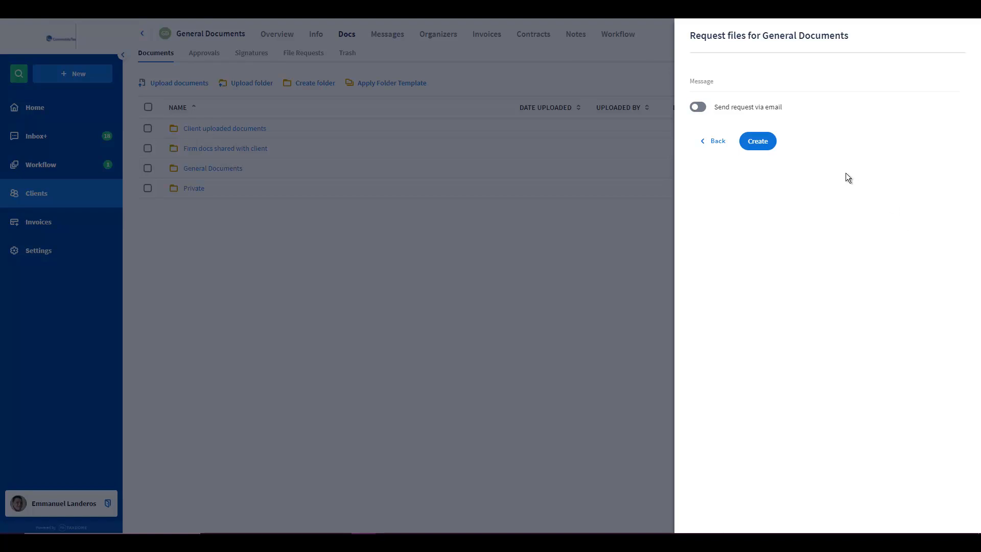
{"action": "type", "text": "Please upload documents using this link and your name for record keeping."}
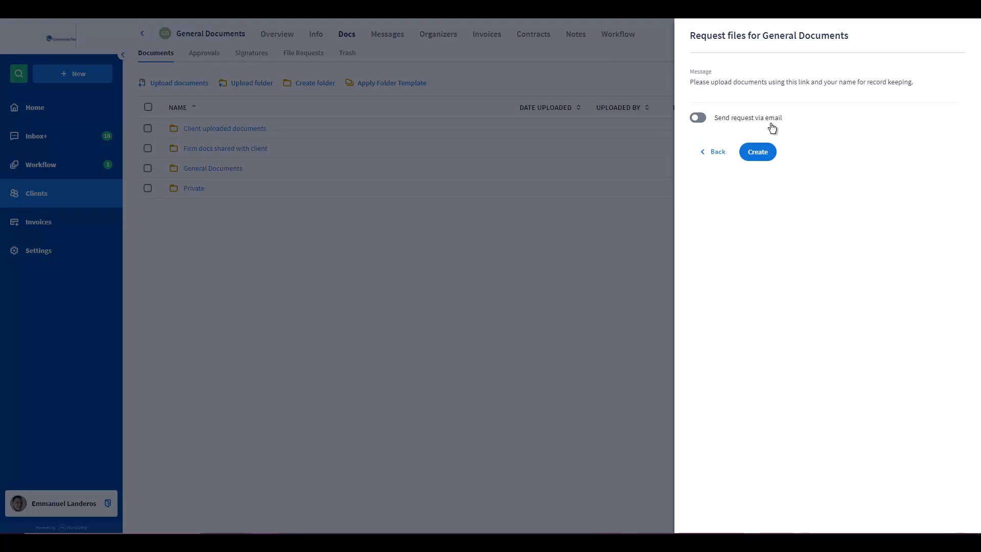
{"action": "left_click", "coordinate": [757, 151]}
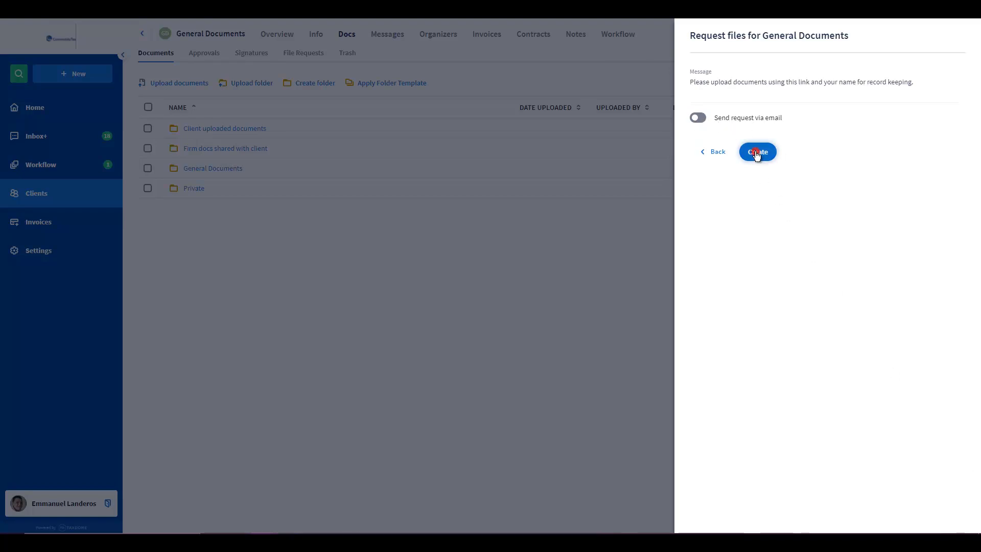
- Create the General Documents file request and dismiss the share-link confirmation
{"action": "left_click", "coordinate": [758, 152]}
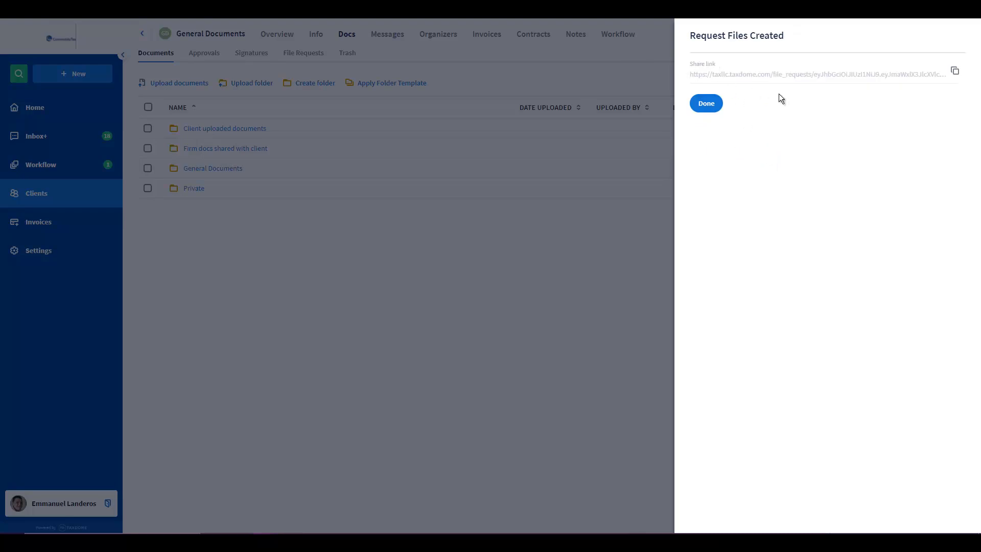
{"action": "mouse_move", "coordinate": [709, 88]}
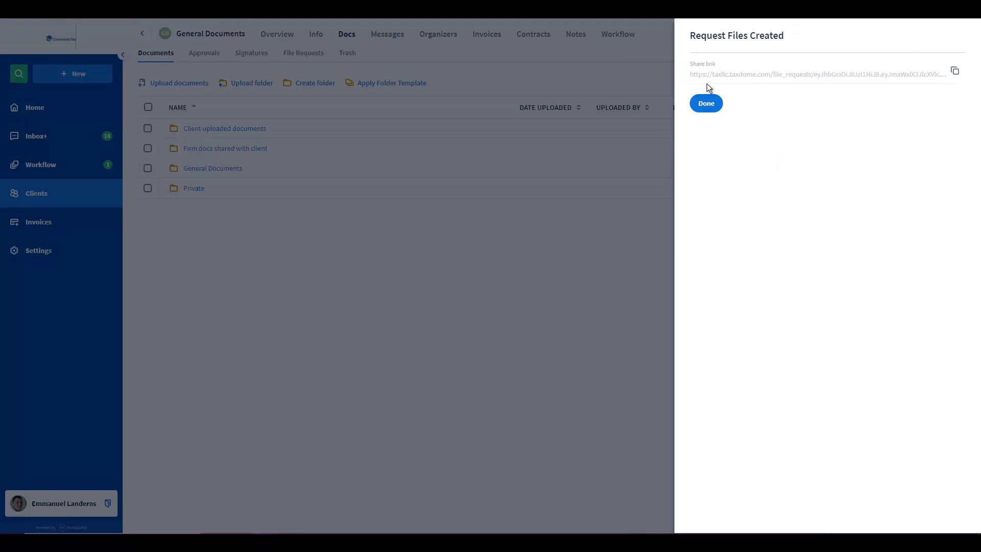
{"action": "mouse_move", "coordinate": [754, 105]}
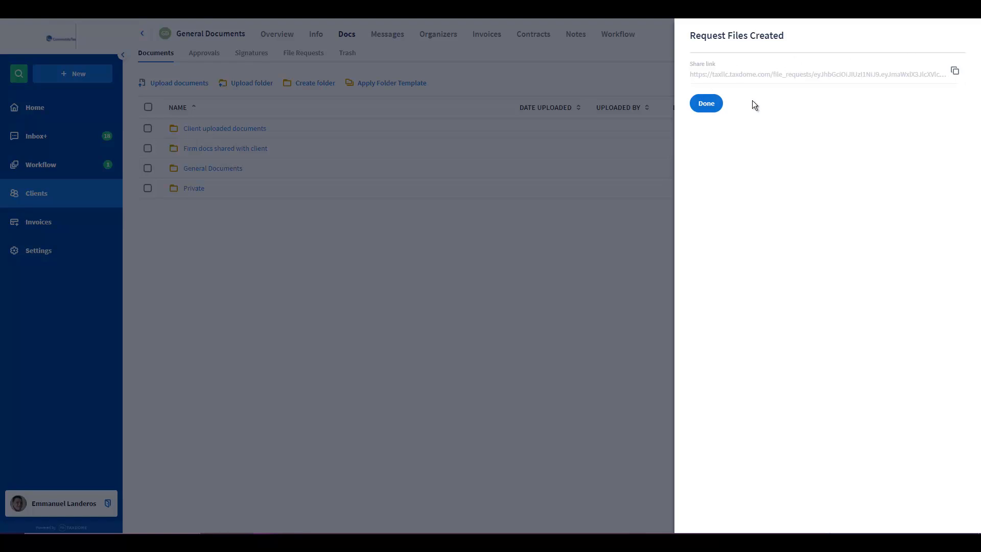
{"action": "mouse_move", "coordinate": [688, 67]}
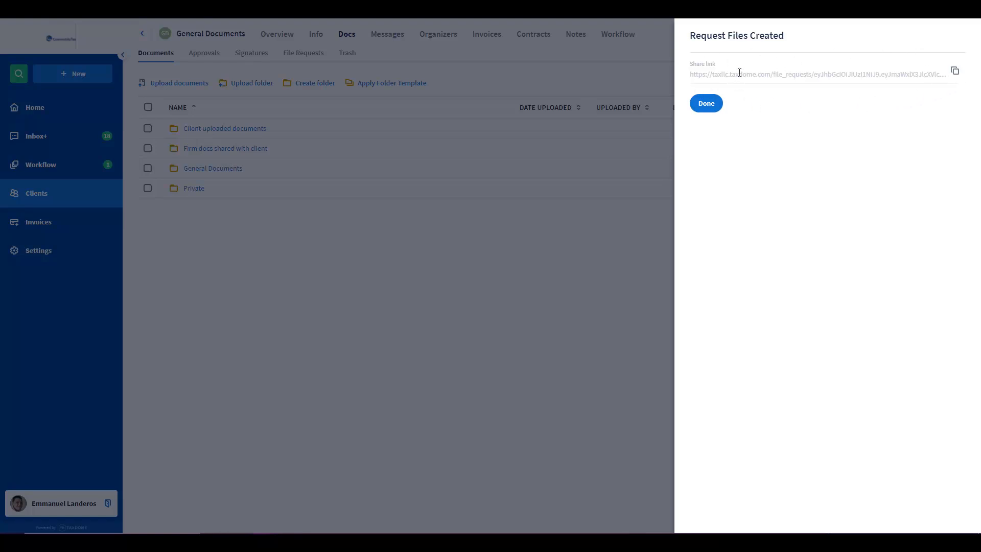
{"action": "mouse_move", "coordinate": [757, 70]}
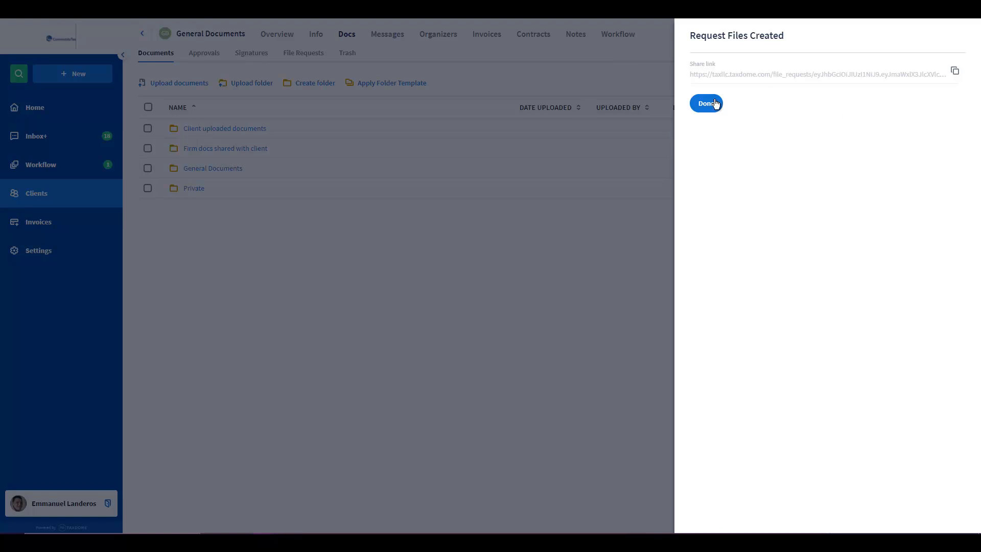
{"action": "left_click", "coordinate": [706, 103]}
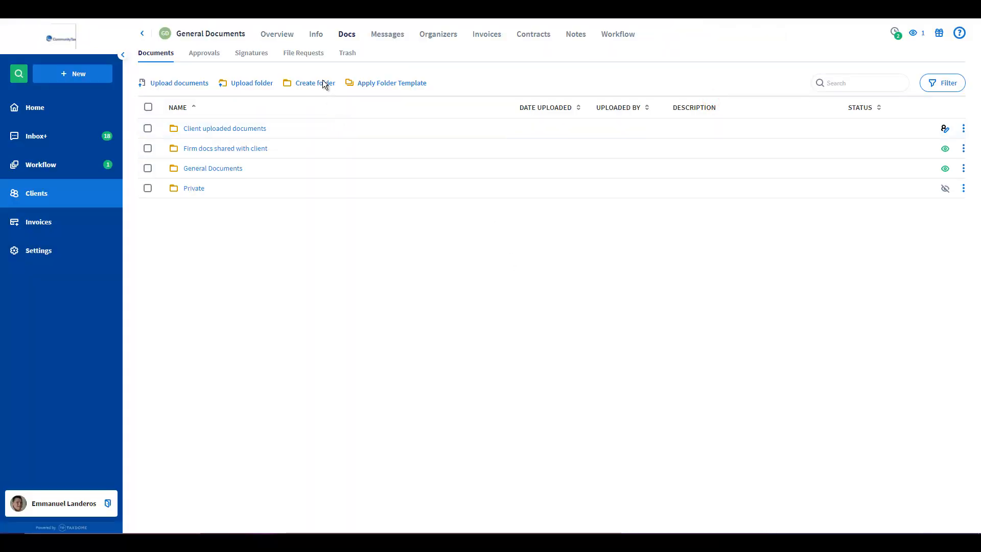
- Show the File Requests list and the actions for the General Documents request link
{"action": "left_click", "coordinate": [303, 52]}
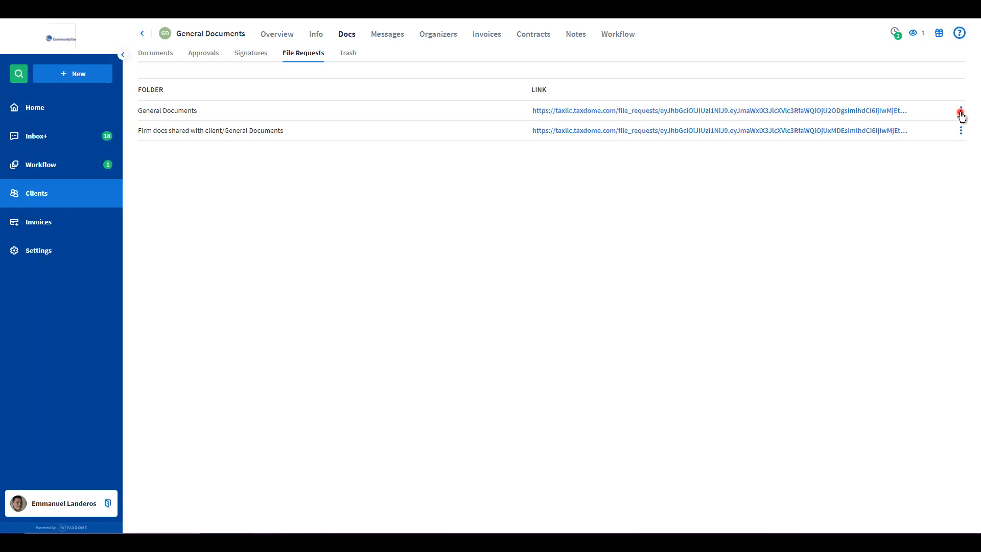
{"action": "left_click", "coordinate": [961, 110]}
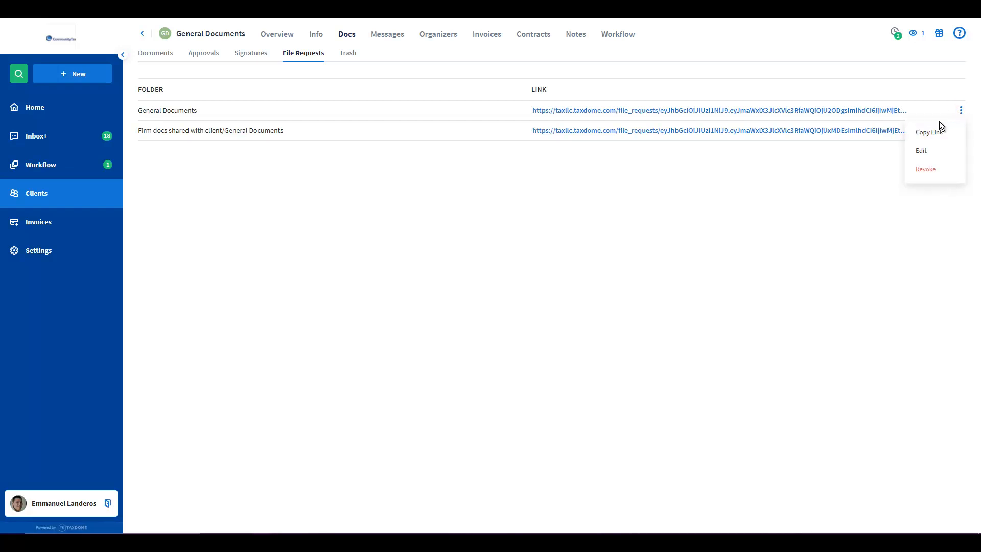
{"action": "mouse_move", "coordinate": [930, 151]}
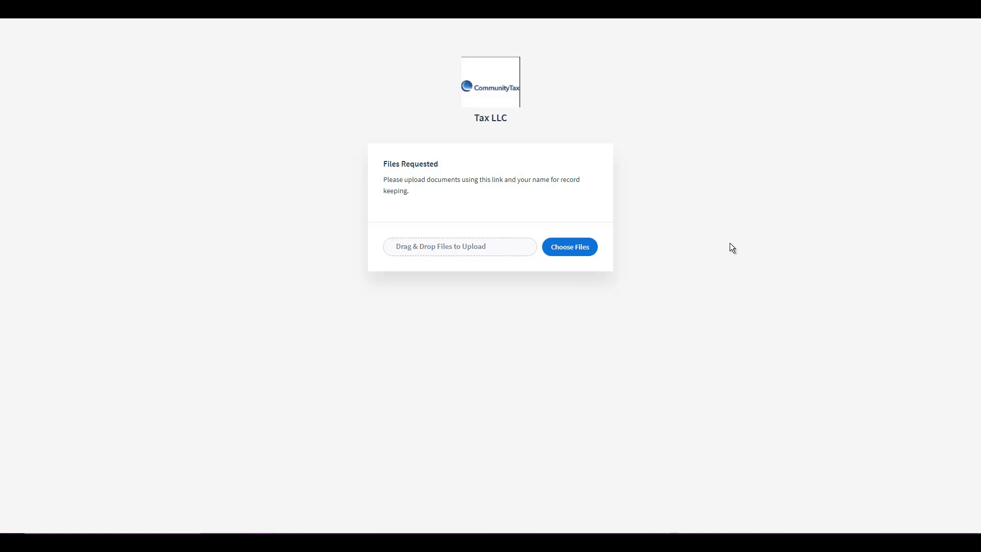
{"action": "mouse_move", "coordinate": [442, 256]}
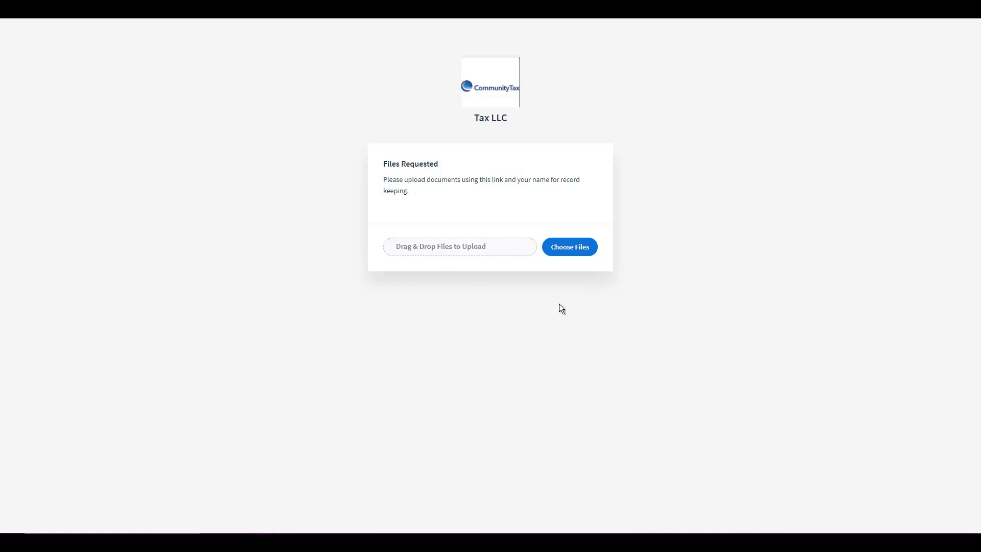
- Attach Emmanuel 2020 Form 1040.pdf from Documents on the request page
{"action": "left_click", "coordinate": [568, 247]}
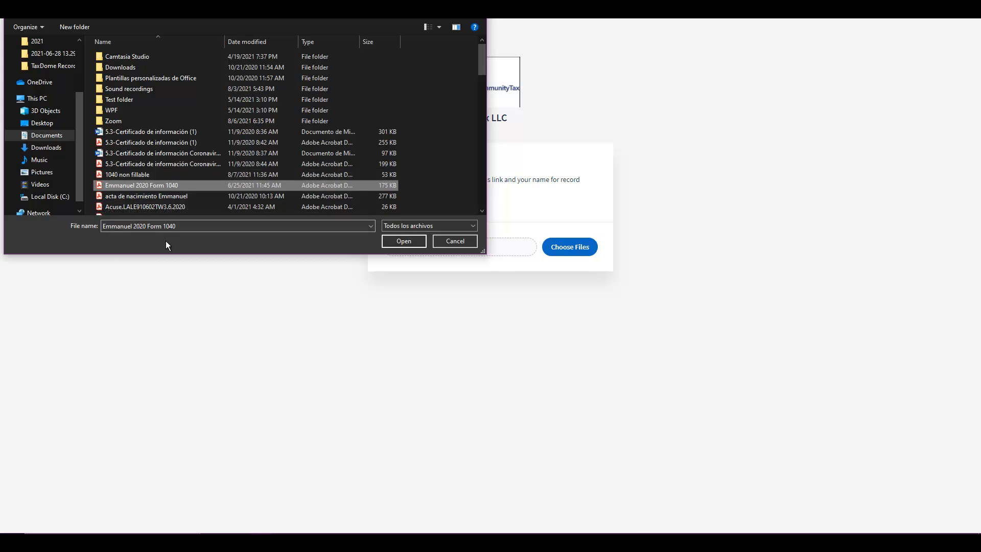
{"action": "mouse_move", "coordinate": [259, 257]}
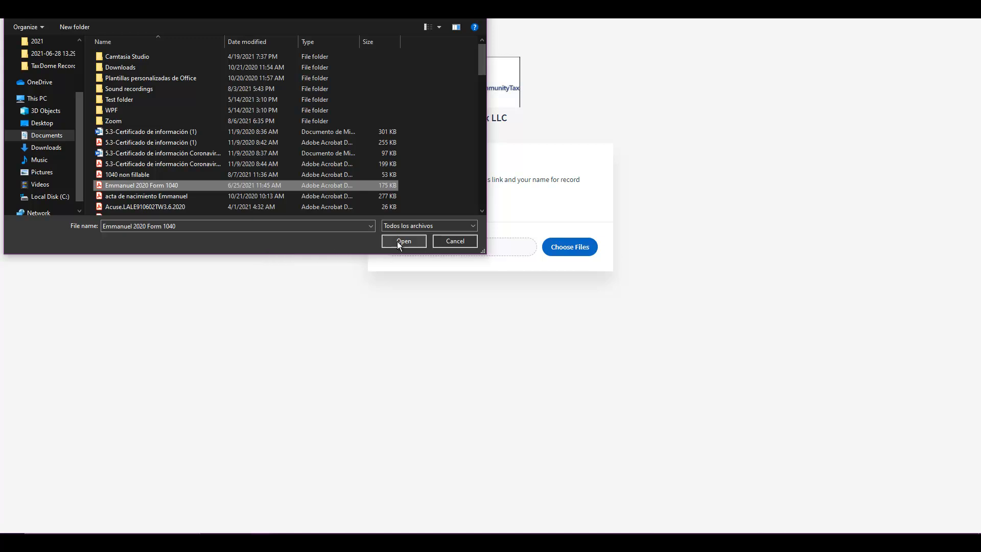
{"action": "left_click", "coordinate": [403, 244]}
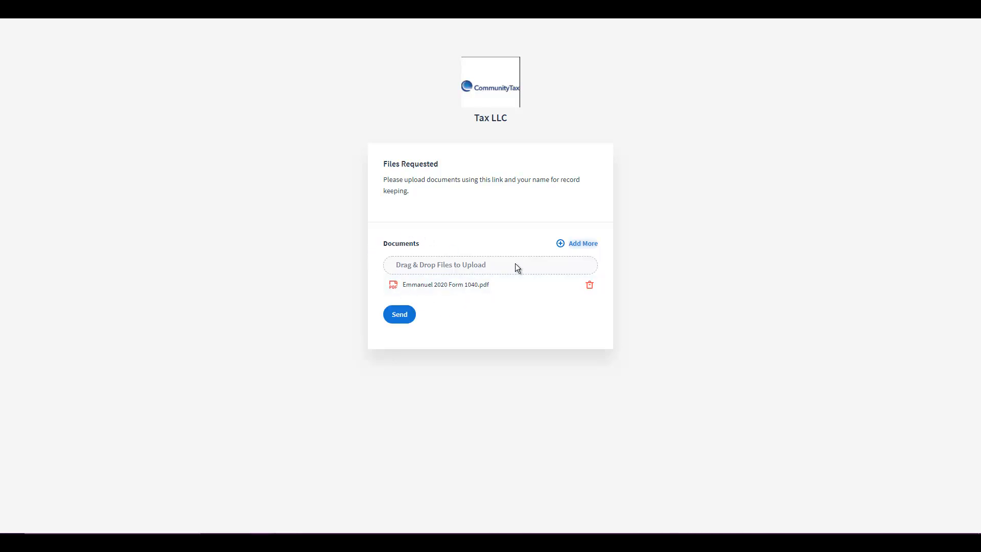
{"action": "mouse_move", "coordinate": [438, 285]}
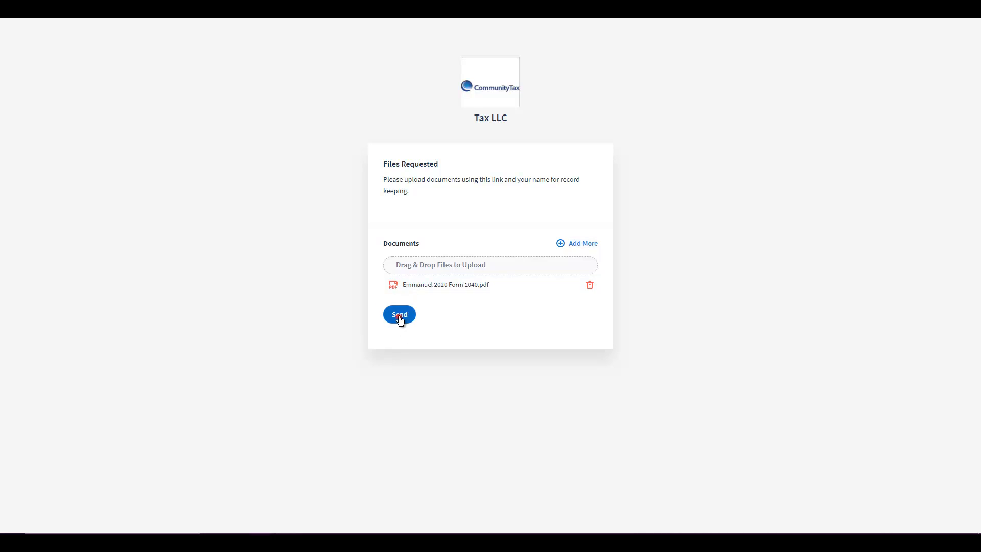
- Send Emmanuel 2020 Form 1040.pdf through the General Documents request link
{"action": "left_click", "coordinate": [400, 314]}
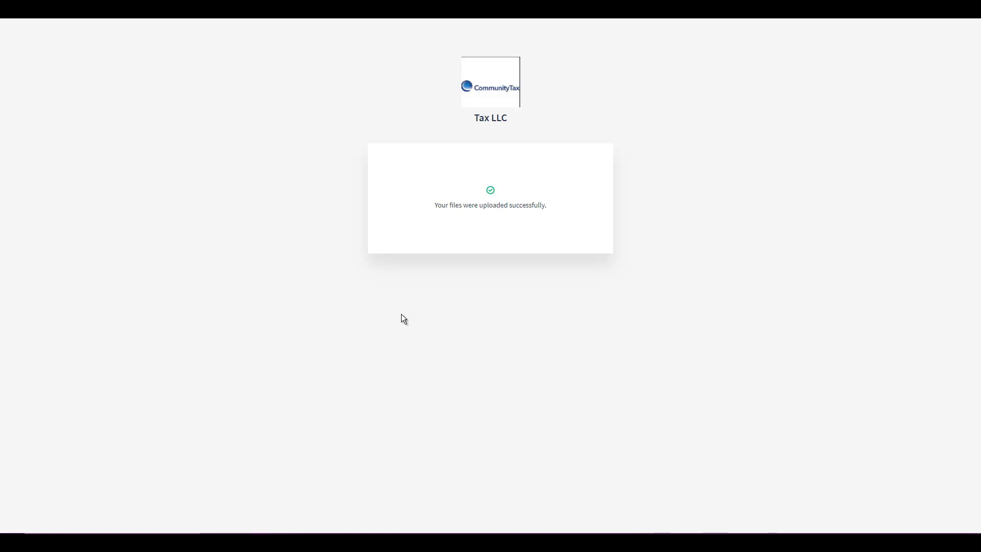